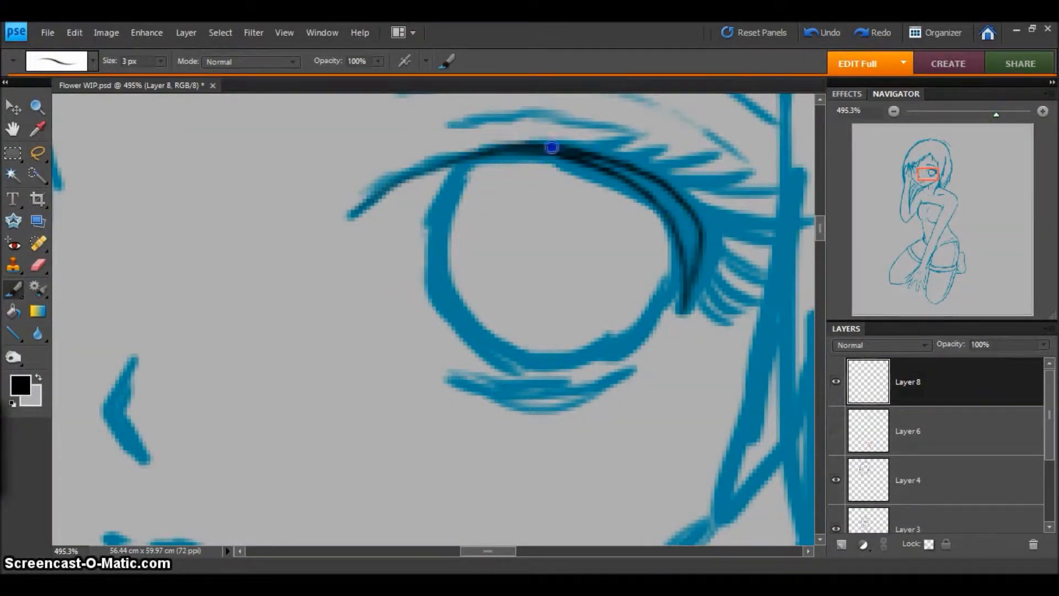
# Step: Ink both eye outlines, hair strands beside the eye, and leg outlines in black
pyautogui.moveTo(552, 146); pyautogui.dragTo(683, 284)
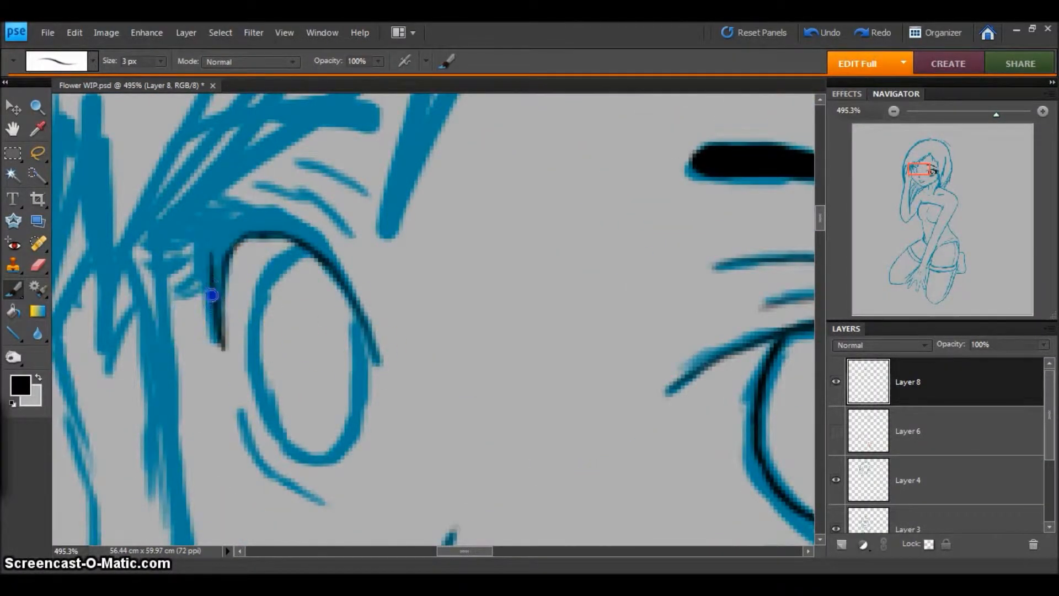
pyautogui.moveTo(211, 295); pyautogui.dragTo(234, 229)
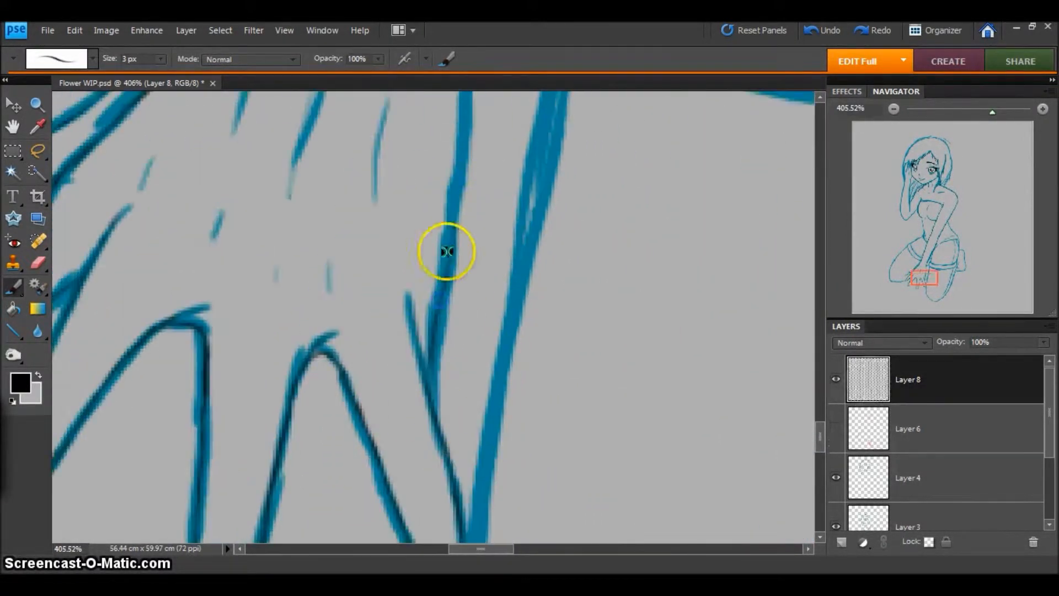
pyautogui.moveTo(992, 111); pyautogui.dragTo(970, 111)
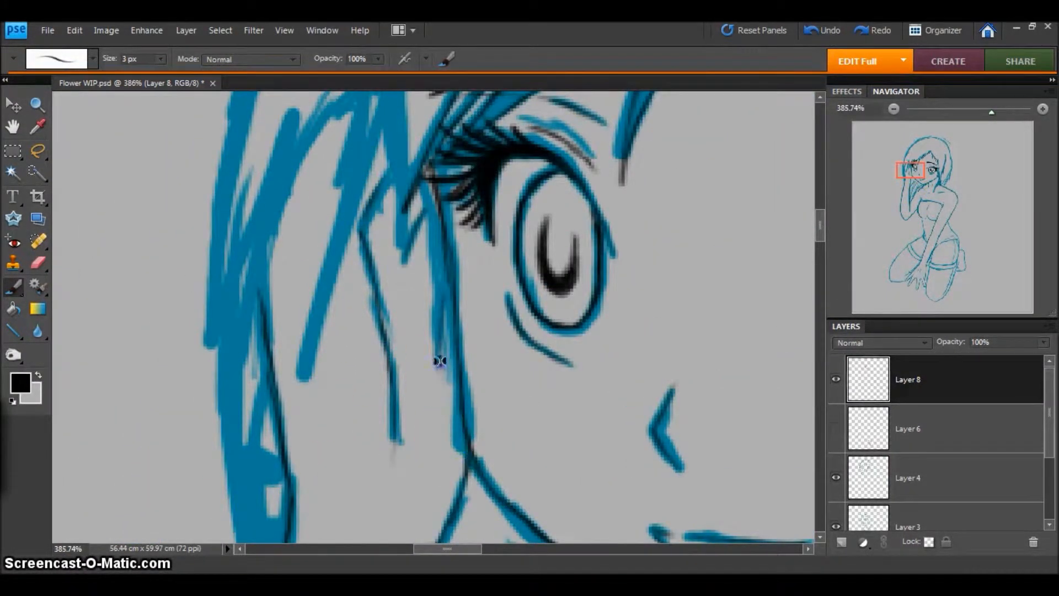
pyautogui.moveTo(439, 361); pyautogui.dragTo(277, 190)
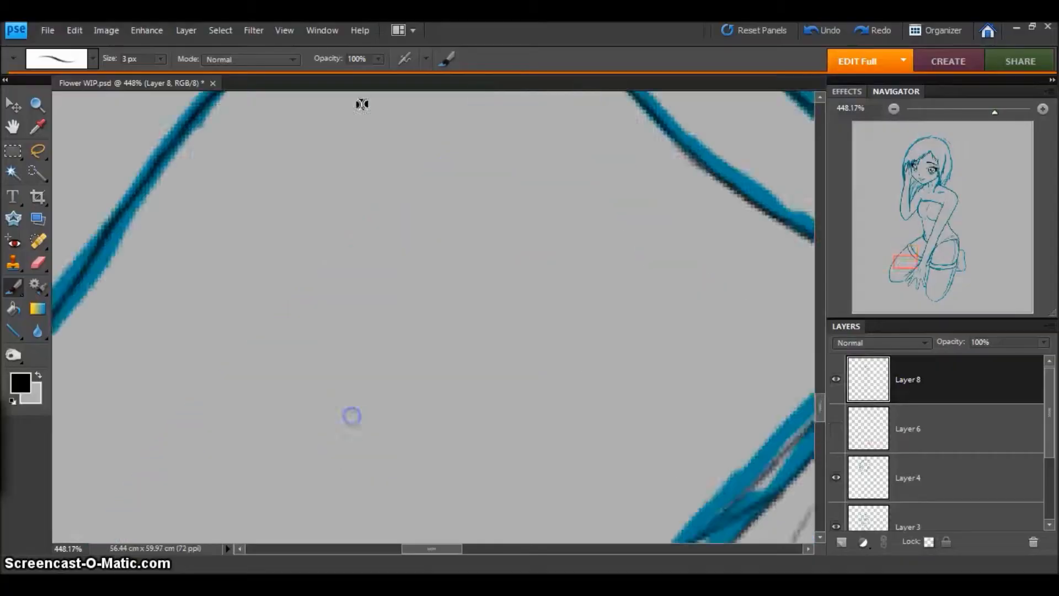
pyautogui.moveTo(993, 112); pyautogui.dragTo(949, 112)
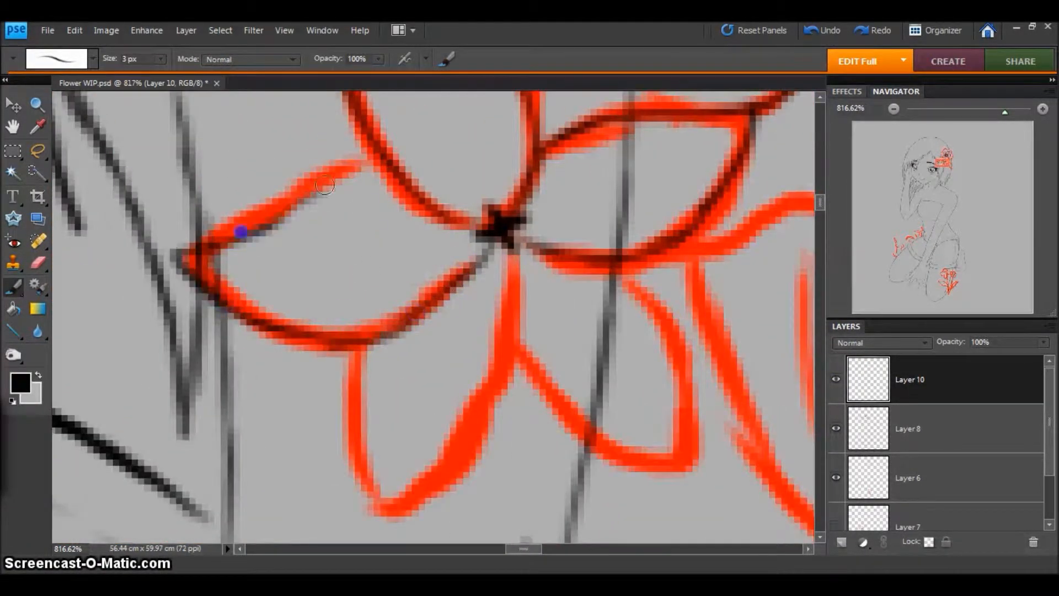
# Step: Add a red brush stroke to a flower petal outline
pyautogui.click(907, 427)
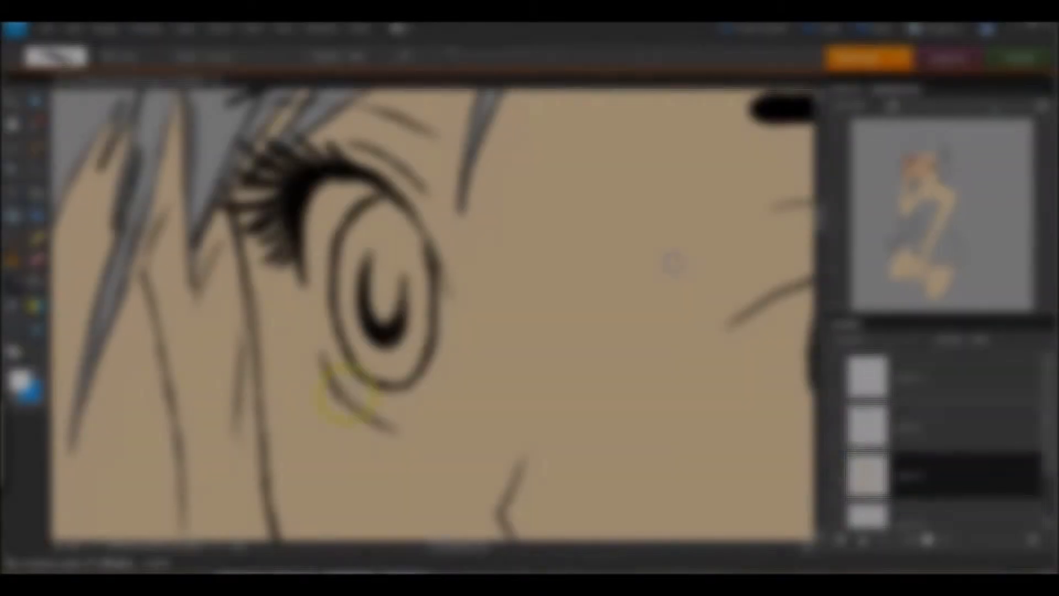
# Step: Pick the very dark blue 000f19 as the painting colour in the Color Picker
pyautogui.click(828, 28)
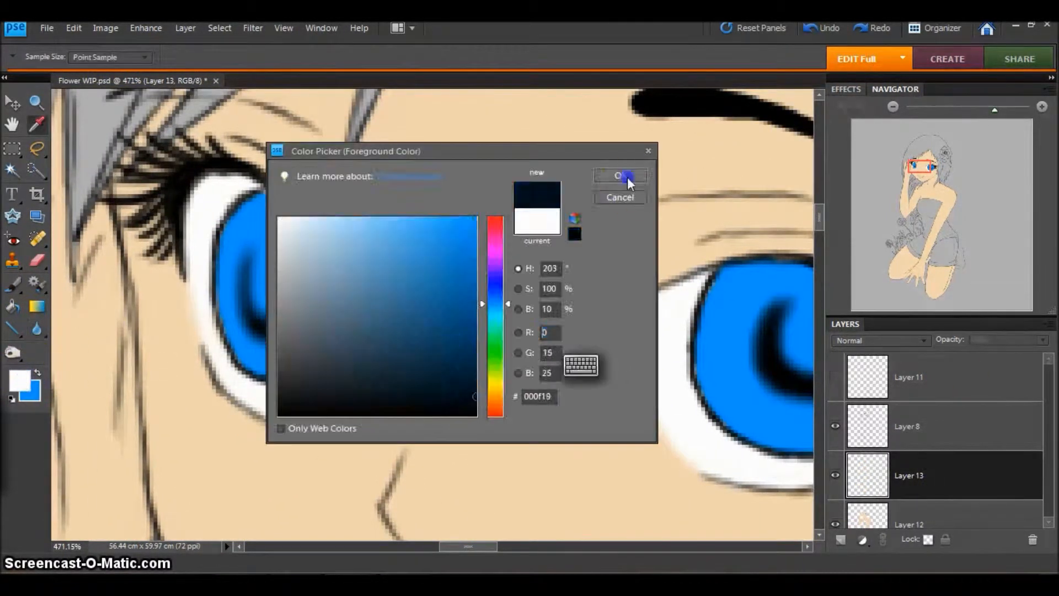
pyautogui.click(619, 176)
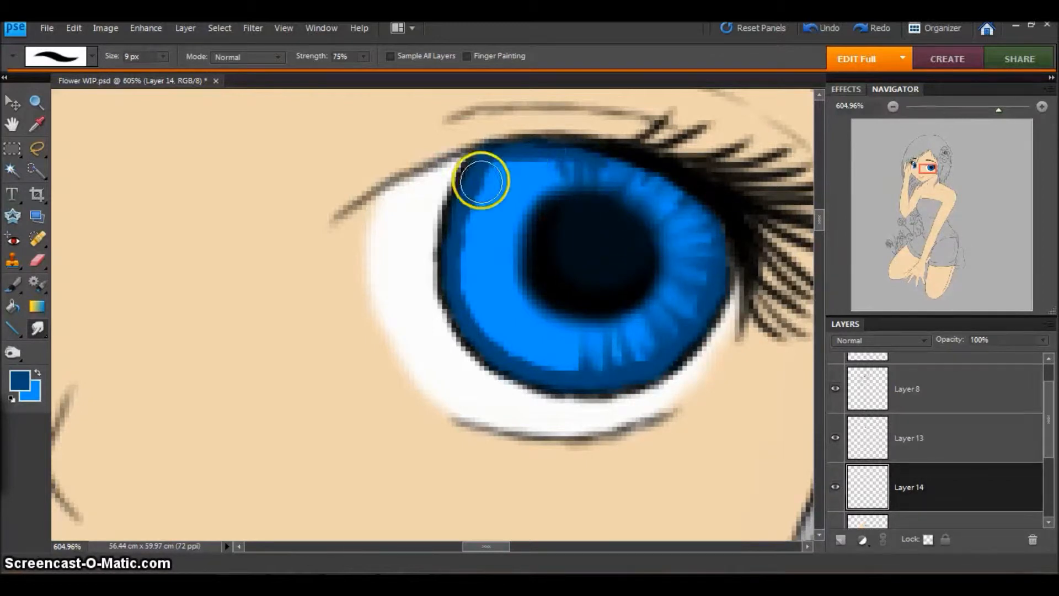
# Step: Streak lighter blue around the lower iris with the 9 px, 75% tool
pyautogui.moveTo(481, 181); pyautogui.dragTo(671, 403)
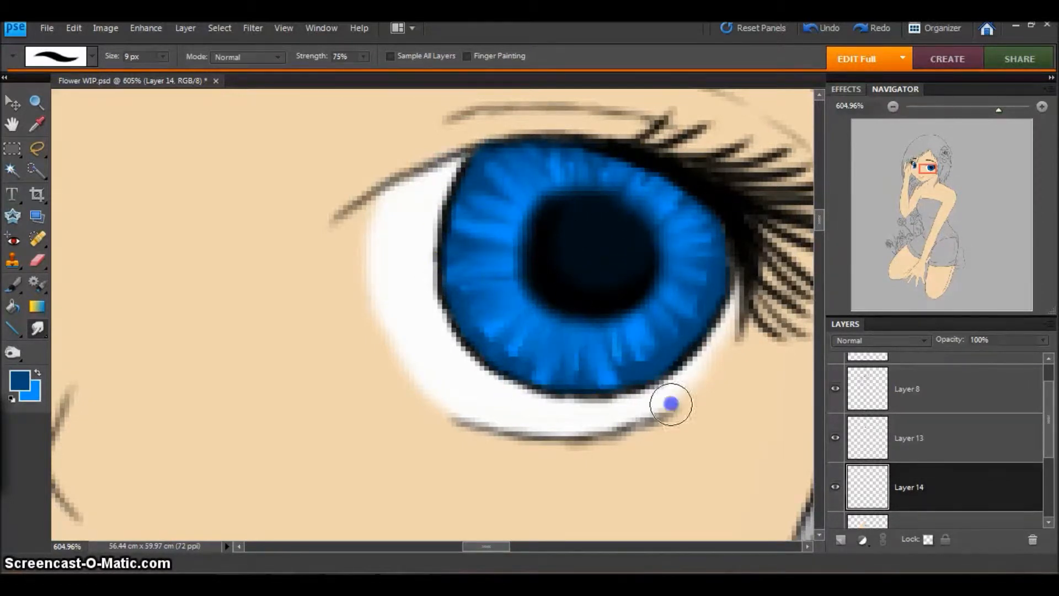